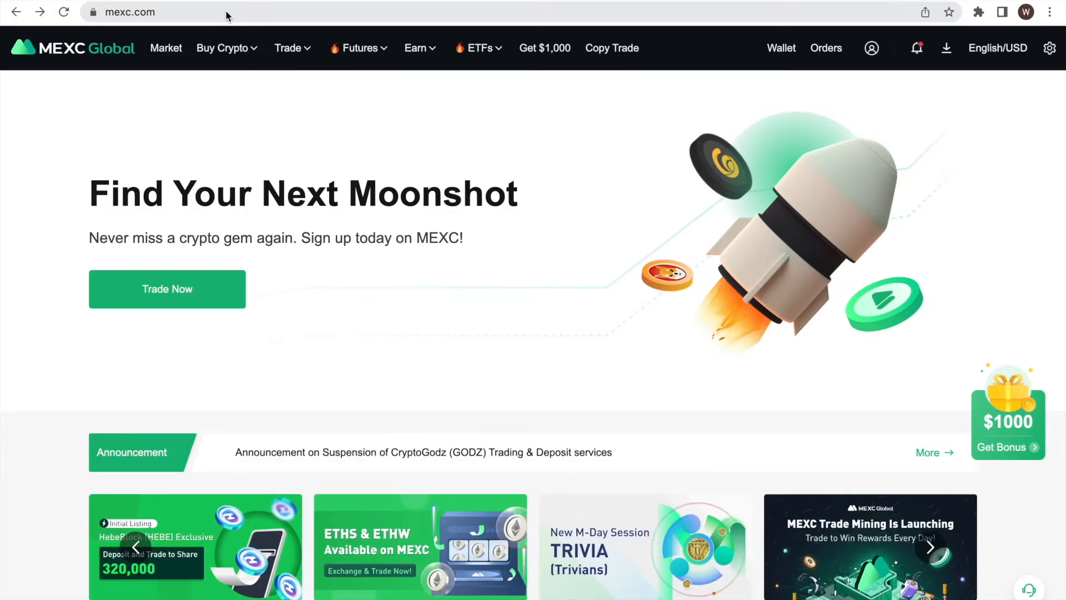
Reach API key management from the profile icon's account menu.
{"action": "left_click", "coordinate": [930, 548]}
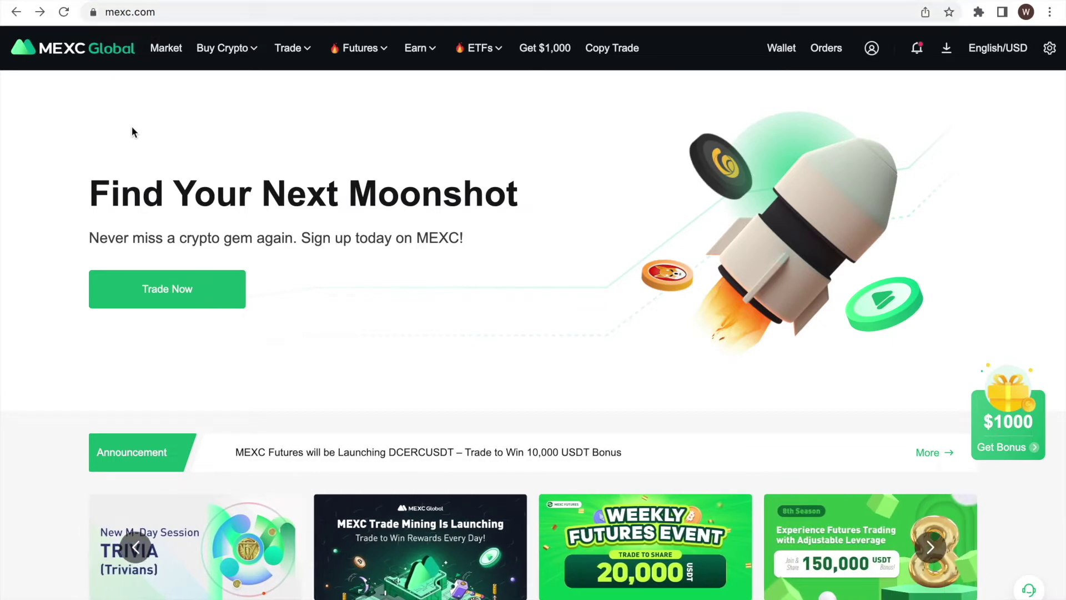
{"action": "mouse_move", "coordinate": [586, 102]}
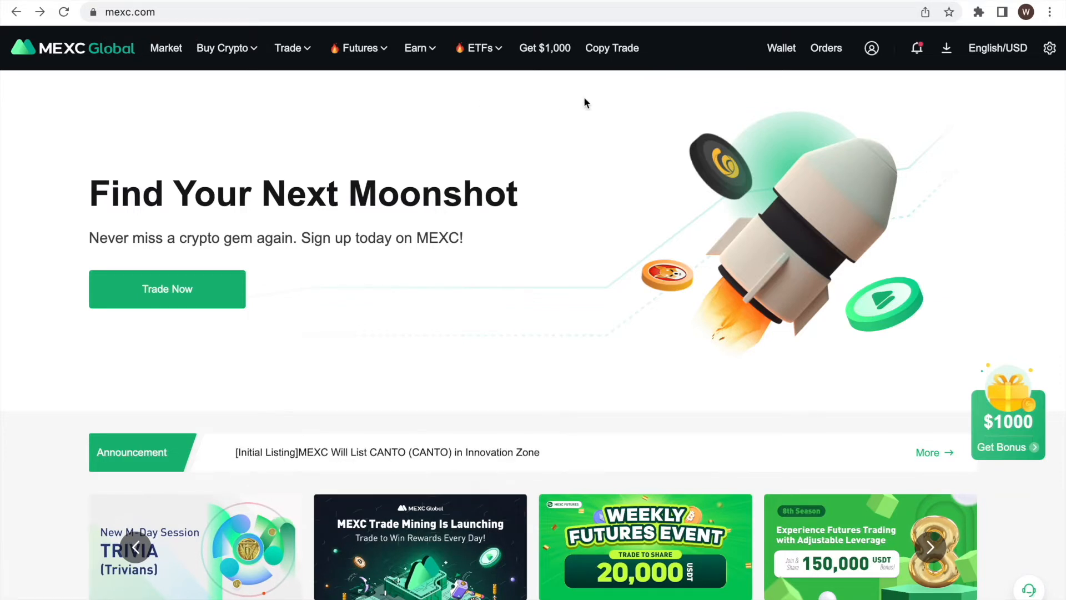
{"action": "left_click", "coordinate": [872, 48]}
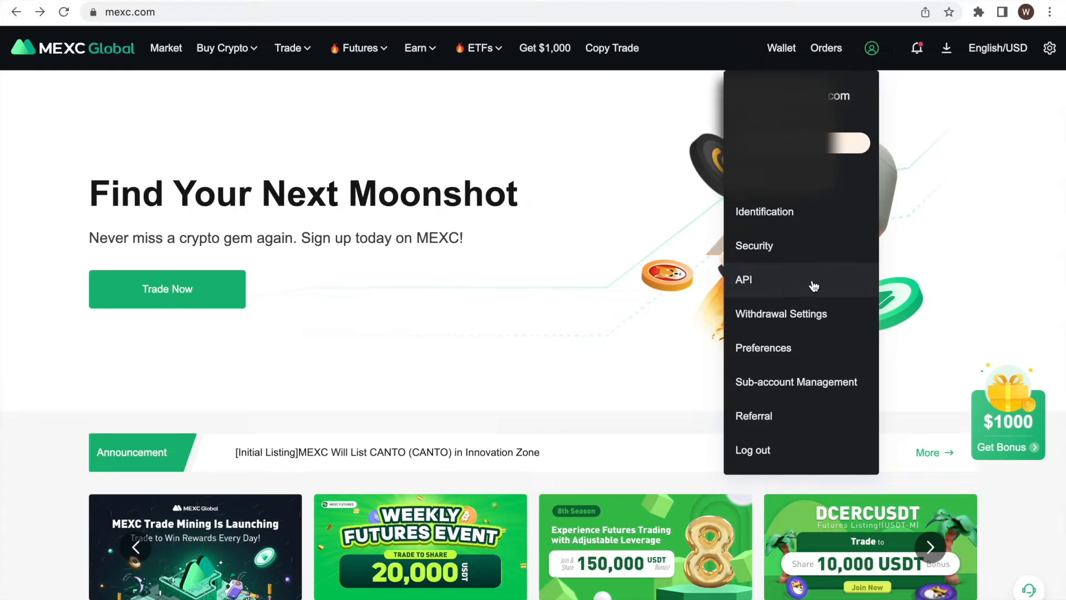
{"action": "left_click", "coordinate": [744, 280]}
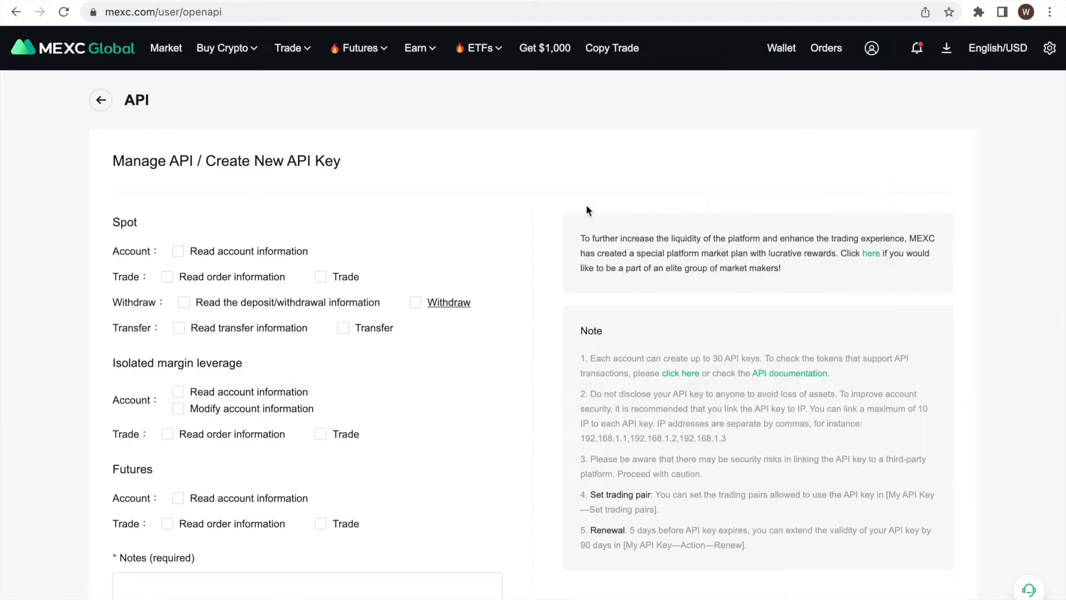
{"action": "mouse_move", "coordinate": [562, 169]}
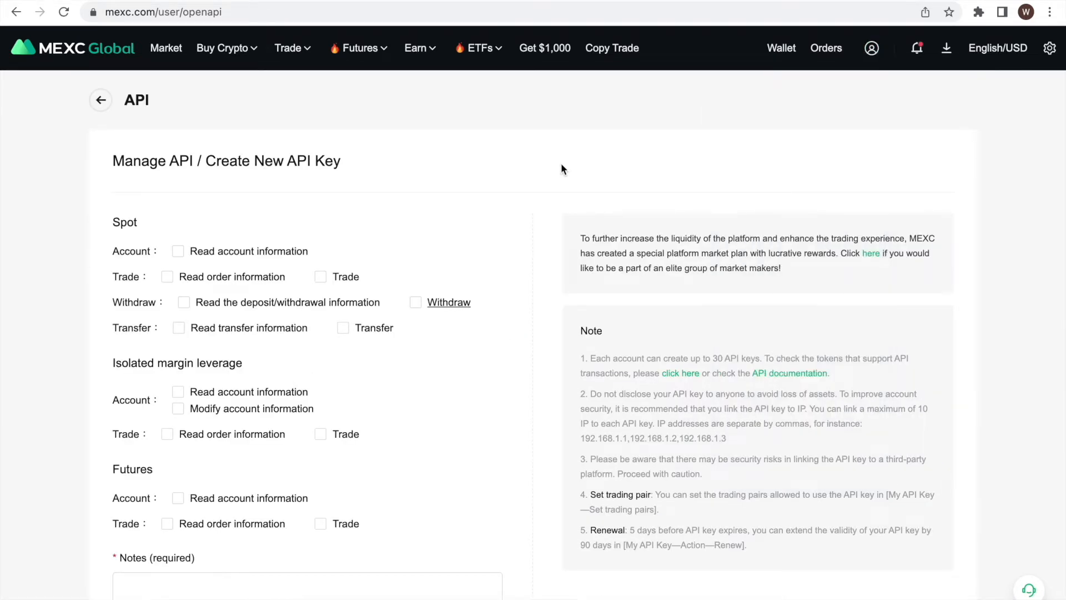
{"action": "mouse_move", "coordinate": [348, 172]}
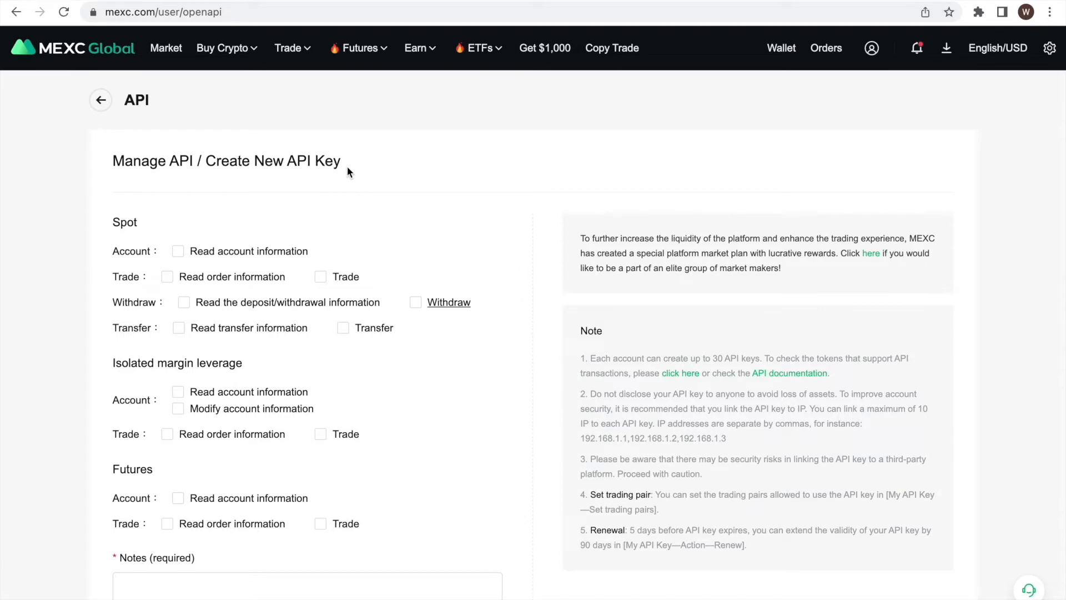
Tick the read-only permissions for Spot, isolated margin and Futures, leaving trade and withdraw off.
{"action": "left_click", "coordinate": [178, 251]}
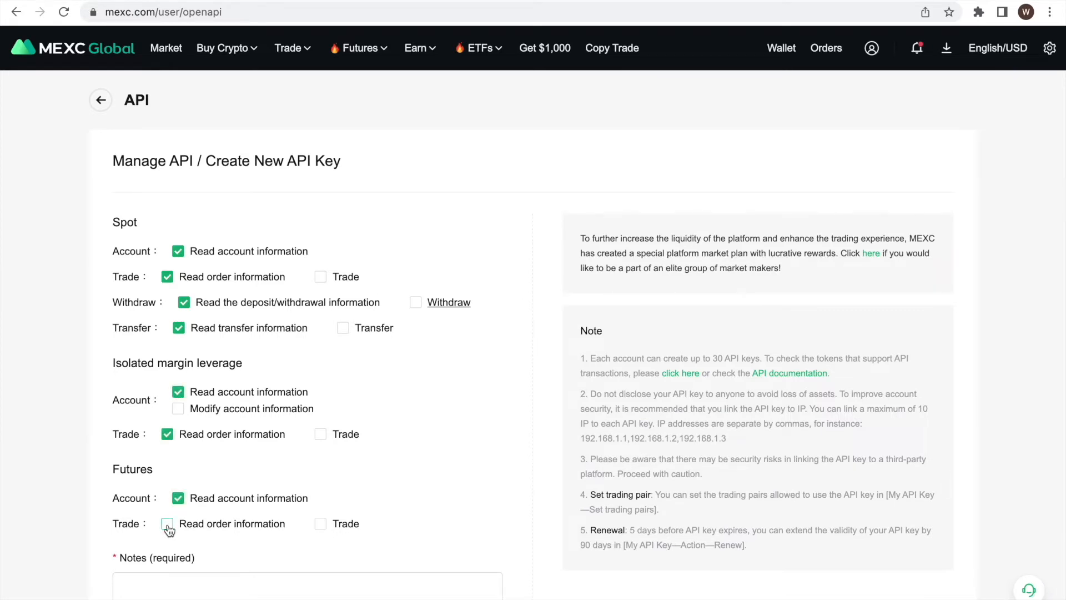
{"action": "left_click", "coordinate": [167, 524]}
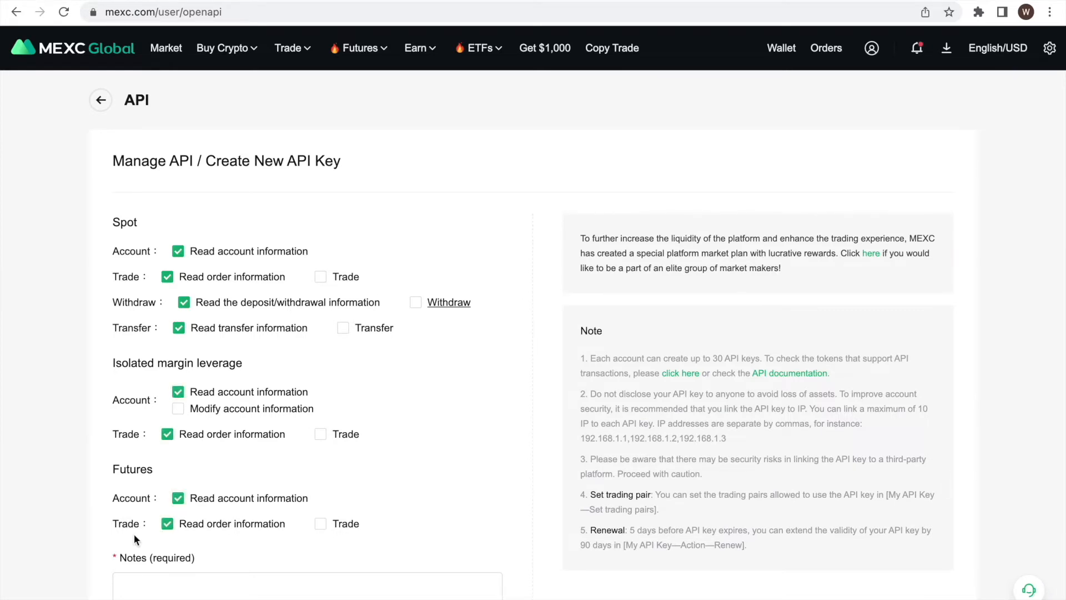
{"action": "scroll", "scroll_direction": "down", "scroll_amount": 3}
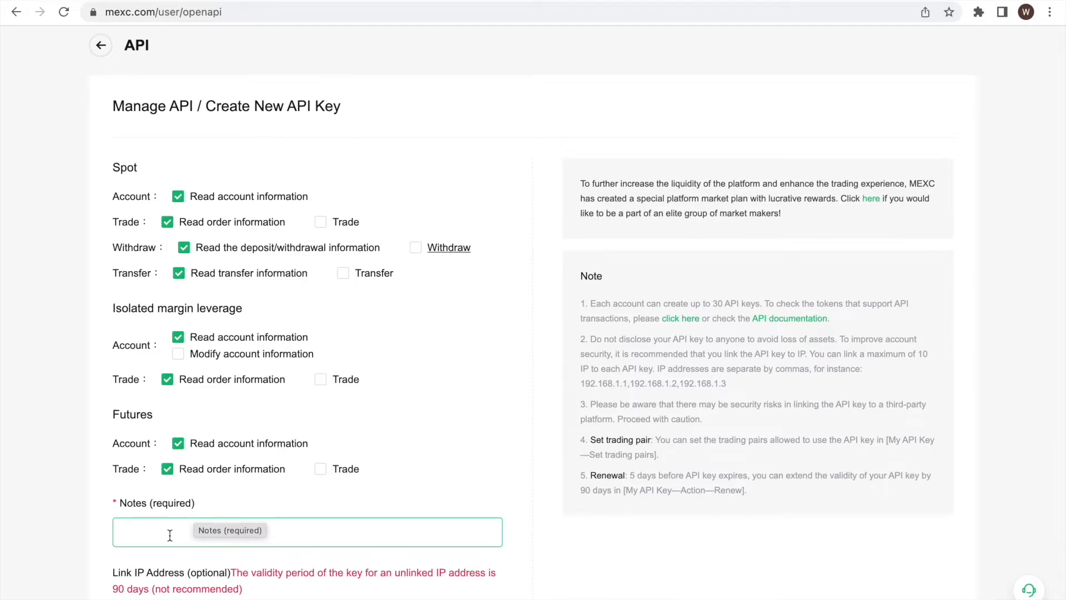
Enter 'dr fee' as the key's required note.
{"action": "type", "text": "dr fee"}
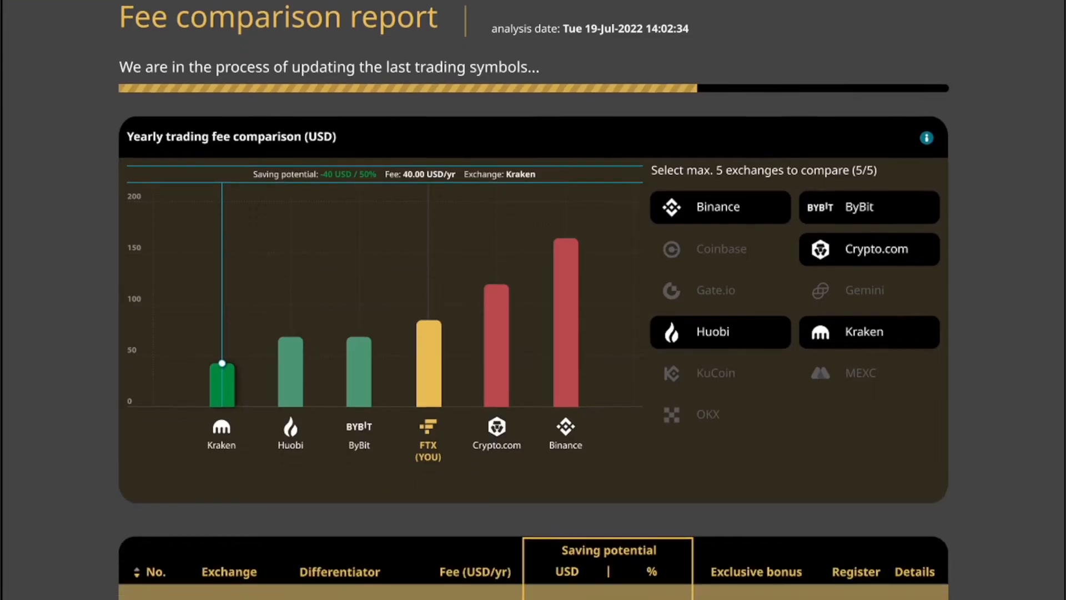
{"action": "scroll", "scroll_direction": "down", "scroll_amount": 3}
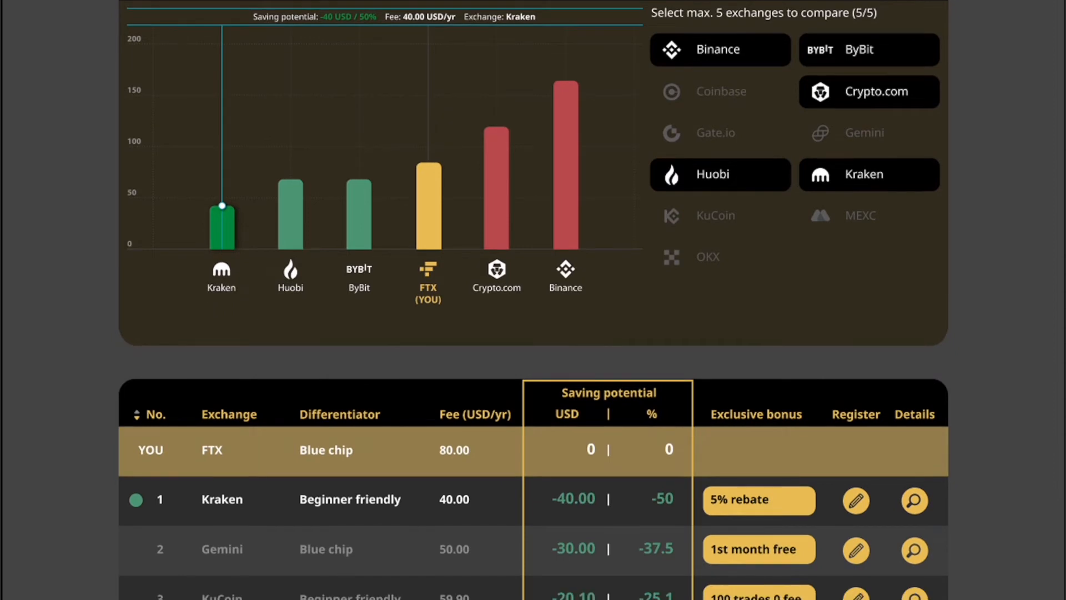
{"action": "scroll", "scroll_direction": "down", "scroll_amount": 3}
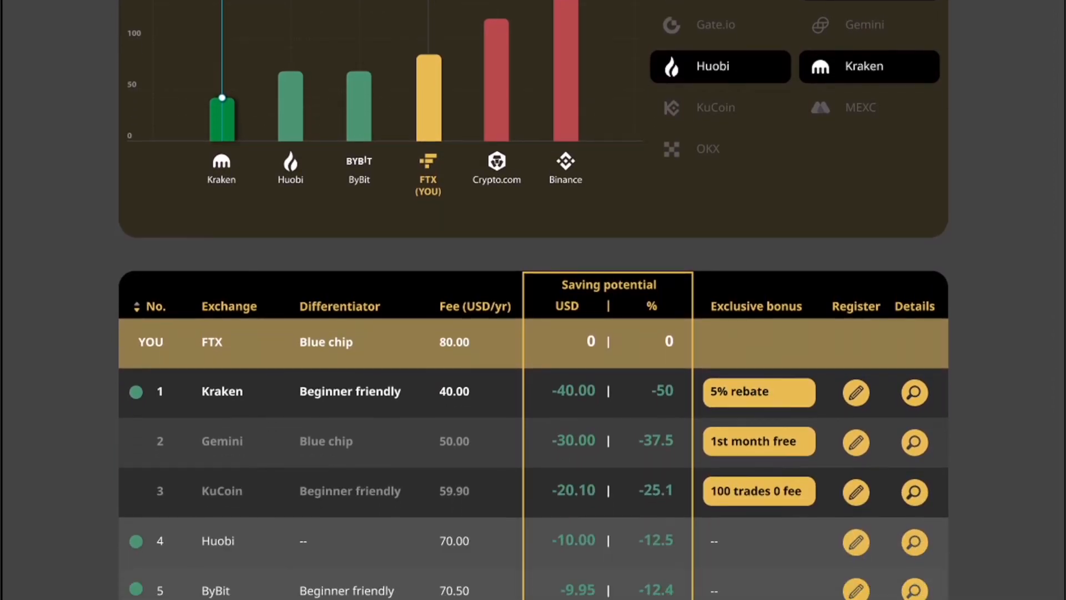
{"action": "scroll", "scroll_direction": "down", "scroll_amount": 3}
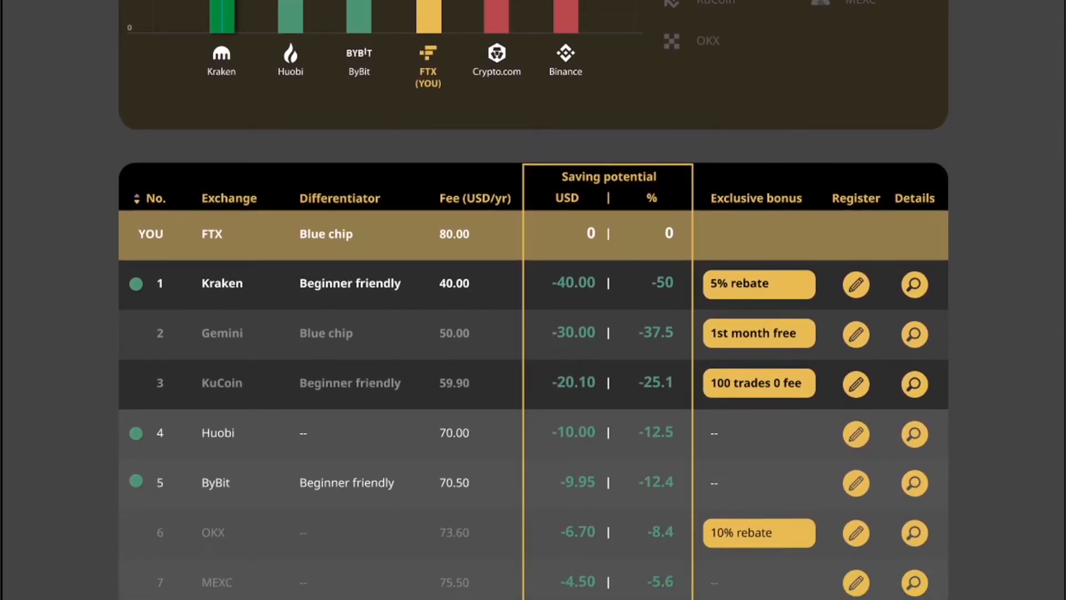
{"action": "scroll", "scroll_direction": "down", "scroll_amount": 3}
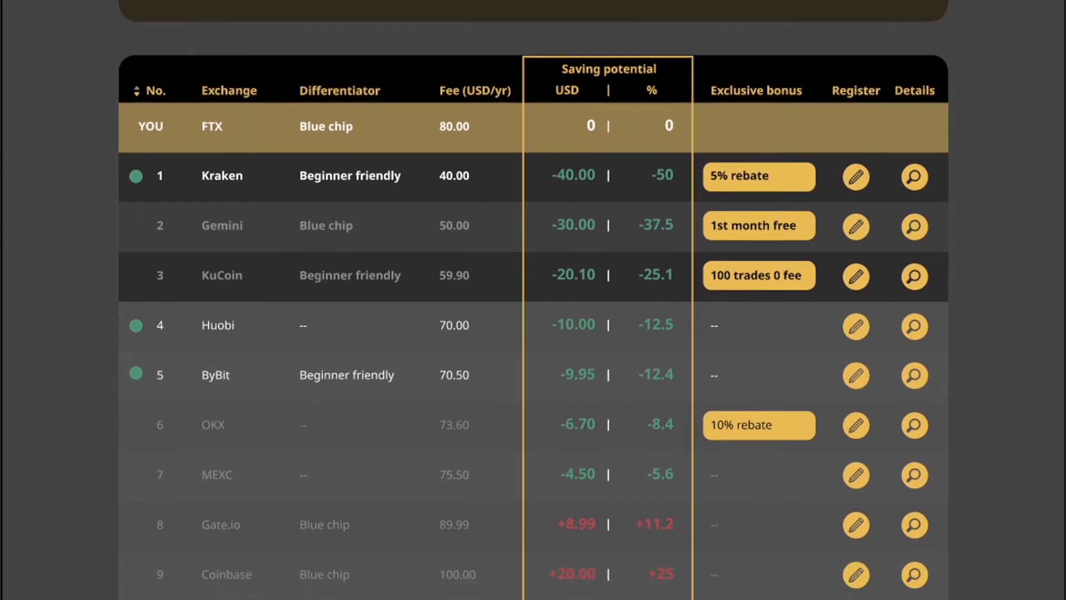
{"action": "scroll", "scroll_direction": "down", "scroll_amount": 3}
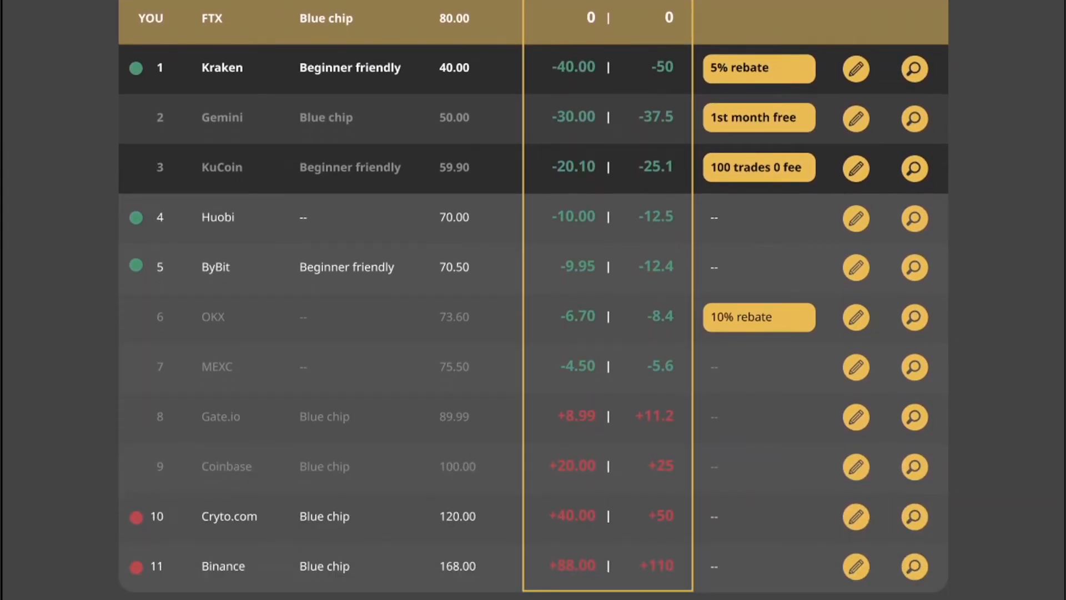
{"action": "scroll", "scroll_direction": "down", "scroll_amount": 3}
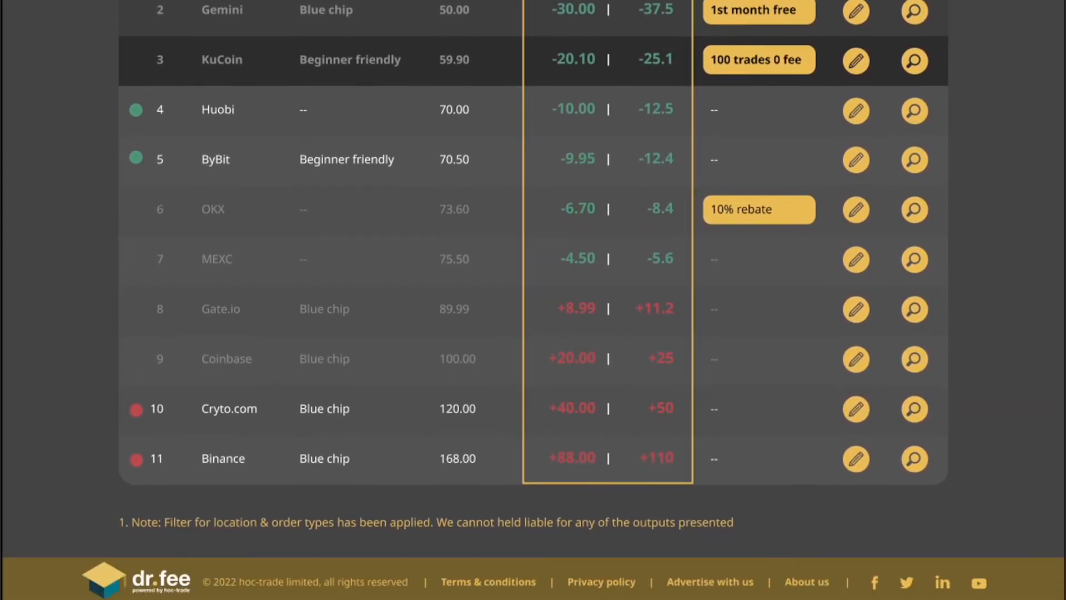
{"action": "scroll", "scroll_direction": "down", "scroll_amount": 3}
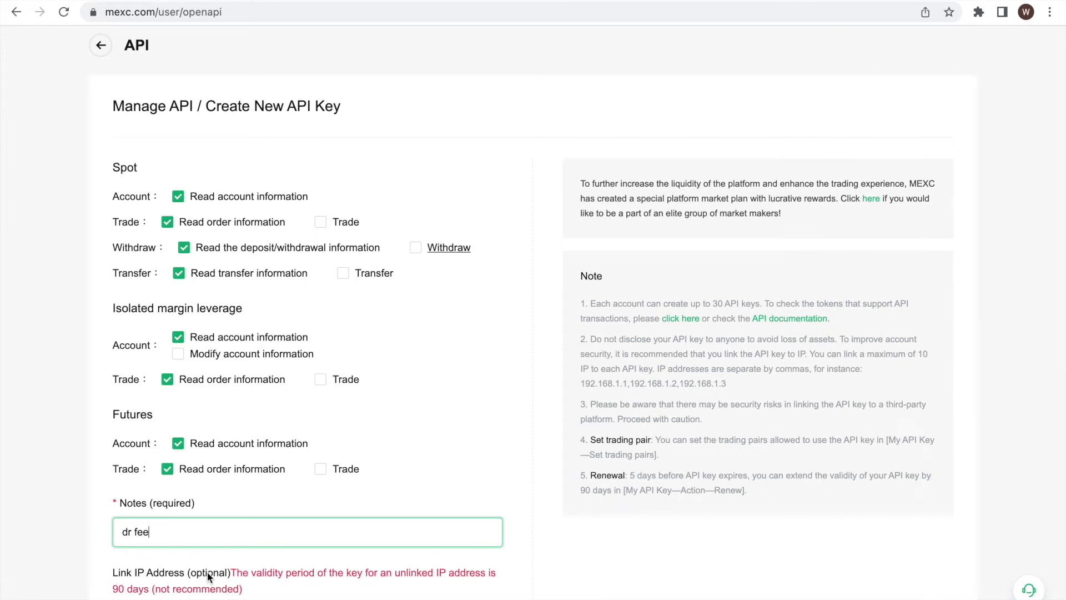
{"action": "scroll", "scroll_direction": "down", "scroll_amount": 3}
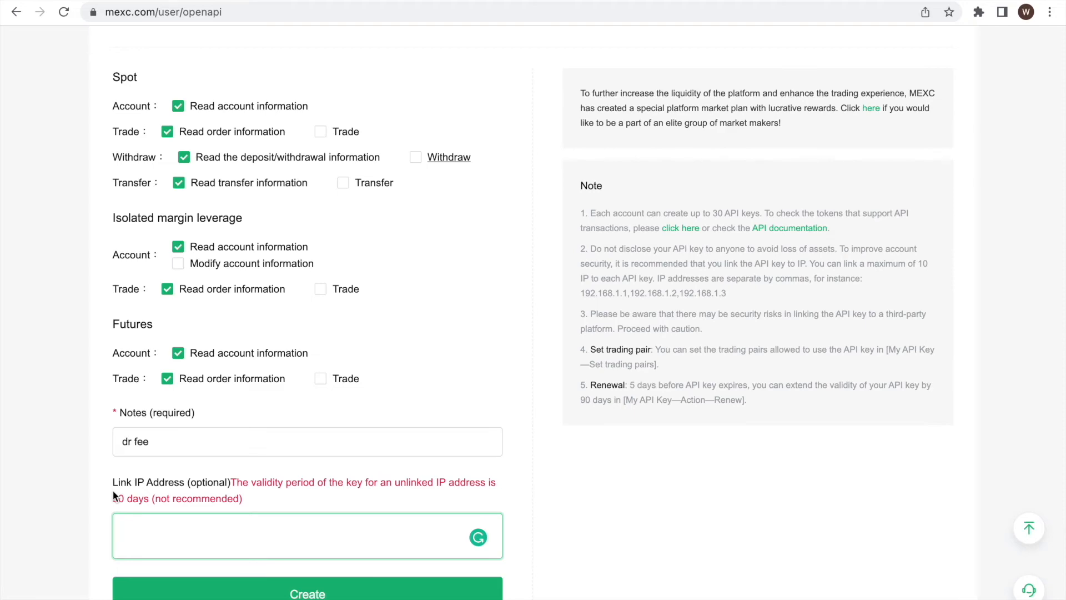
Submit the key with Create and request the verification code via Send Now.
{"action": "left_click", "coordinate": [307, 592]}
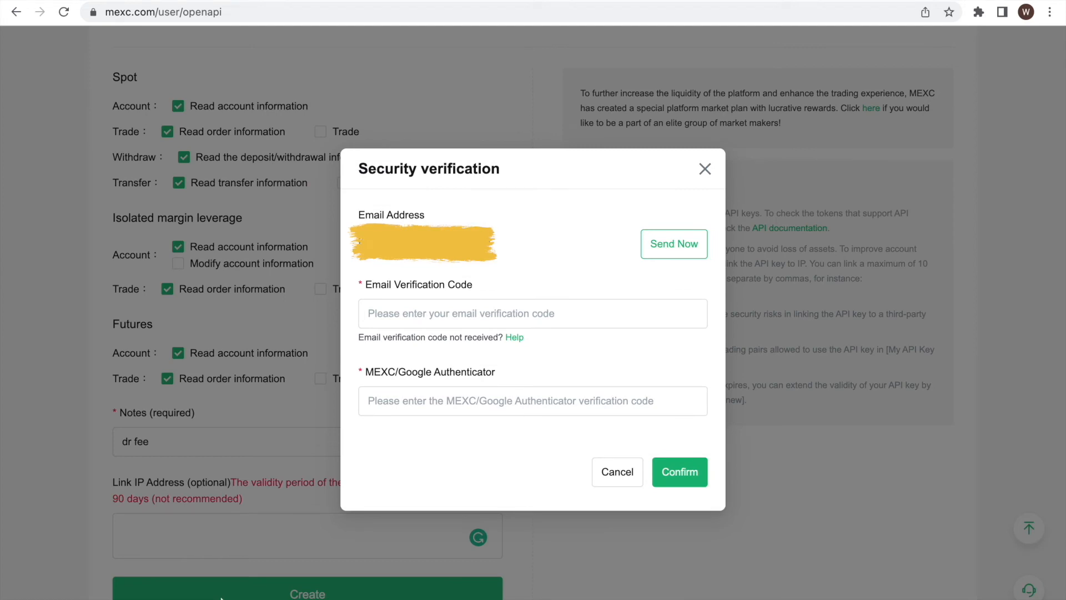
{"action": "left_click", "coordinate": [532, 401]}
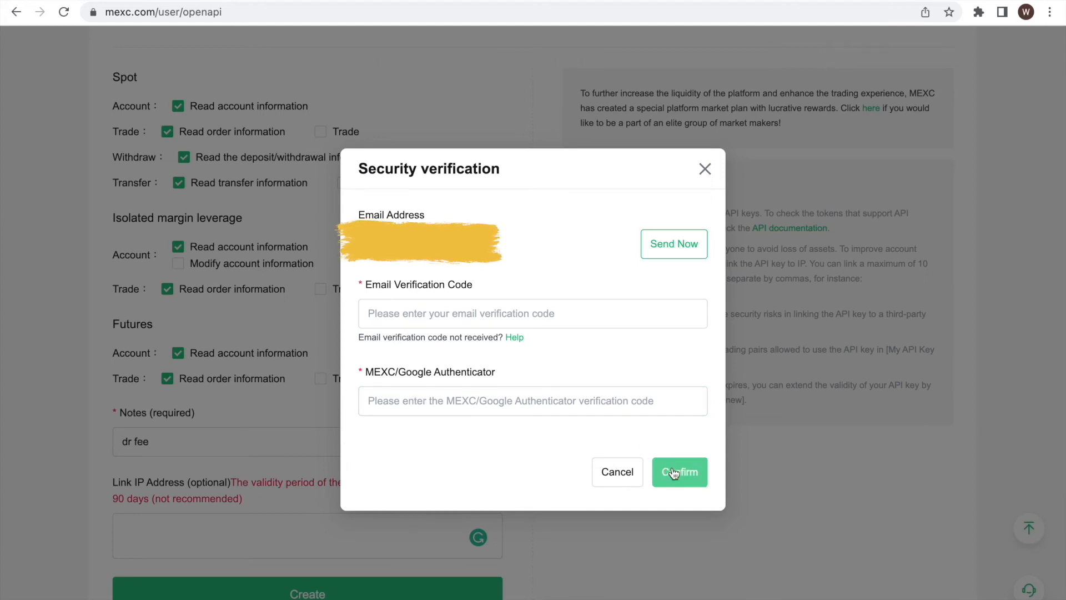
{"action": "mouse_move", "coordinate": [677, 477]}
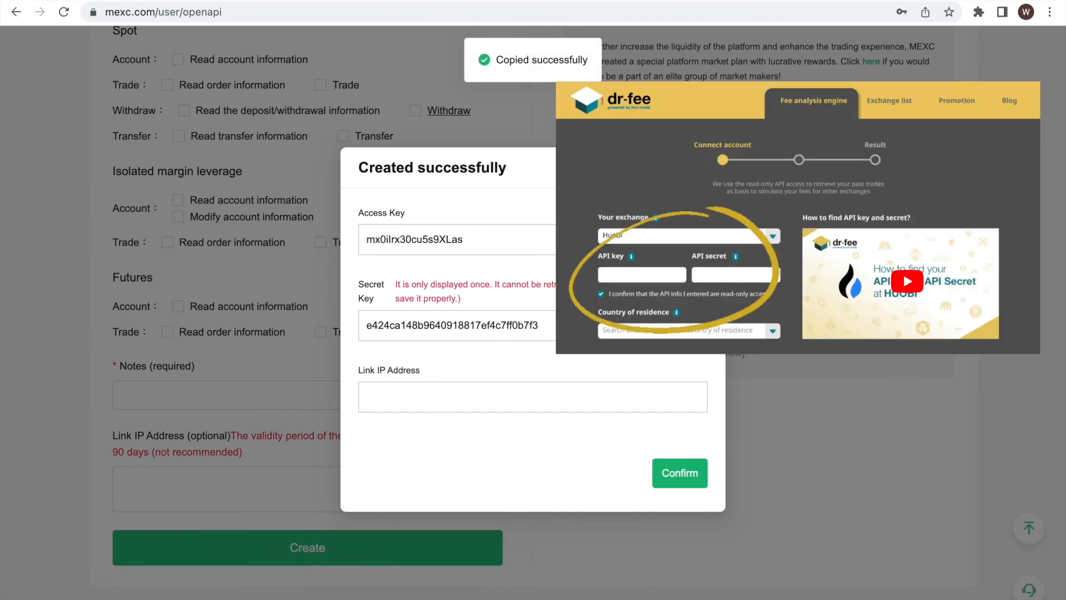
Copy the secret key from the Created successfully dialog.
{"action": "left_click", "coordinate": [687, 325]}
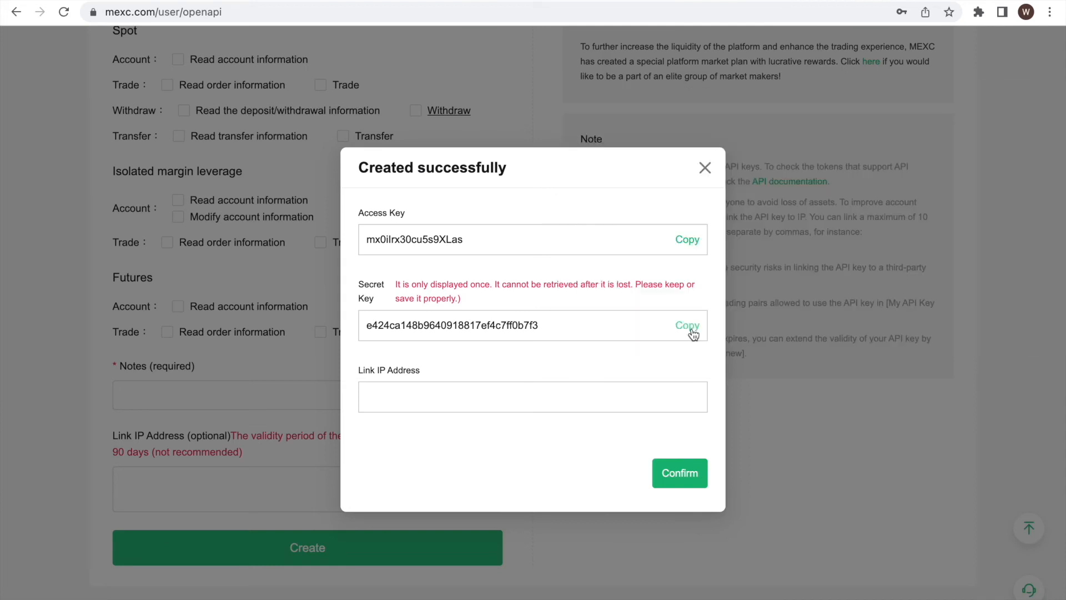